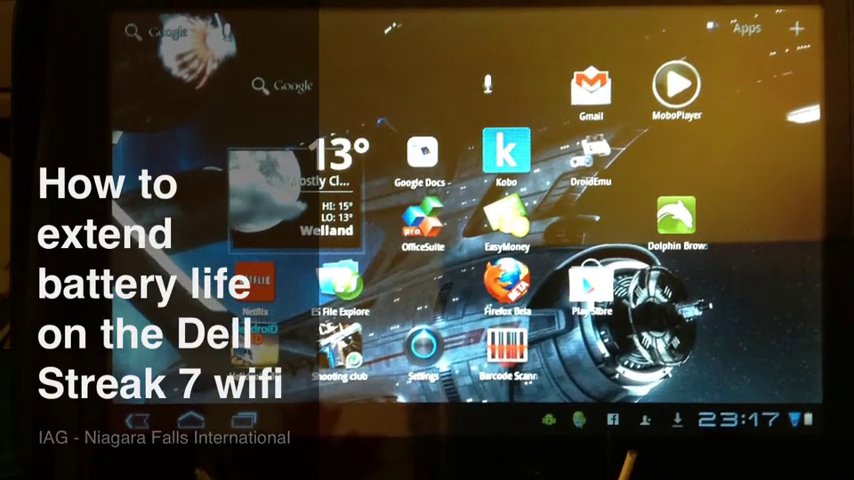
# Show the Settings app on Wireless & networks with Airplane mode and Wi-Fi listed
pyautogui.click(422, 350)
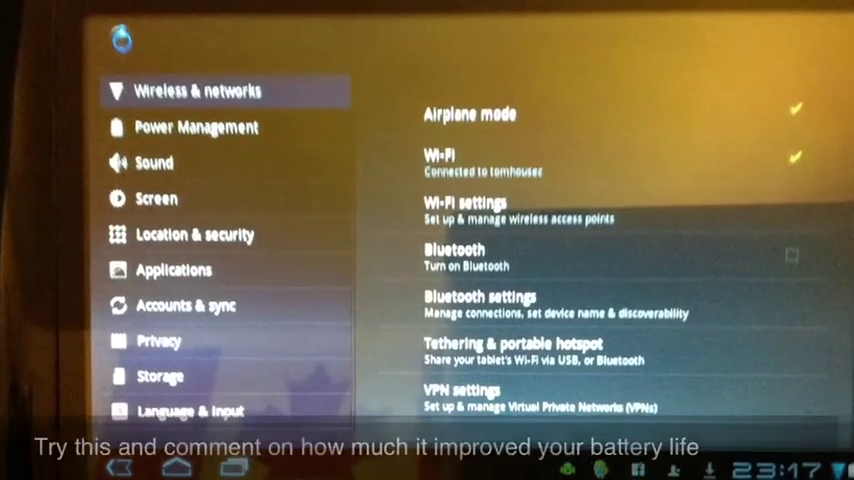